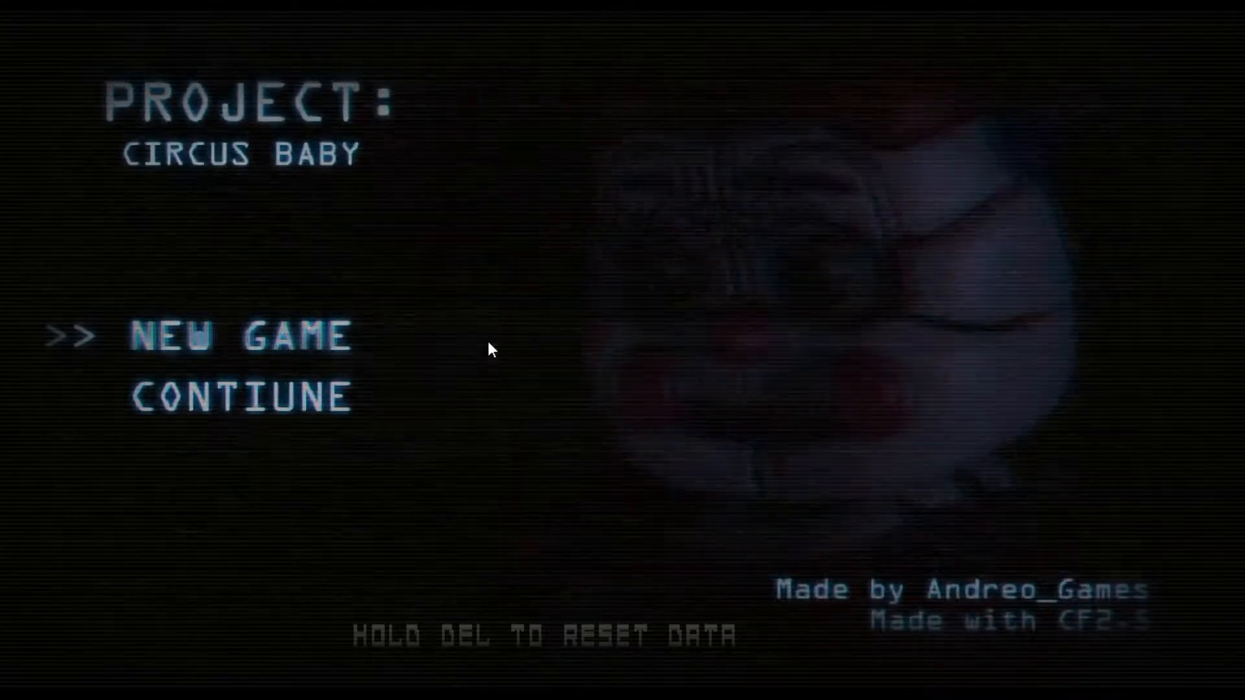
# Continue the saved game from the title screen to start Night 2 at 12 AM
pyautogui.click(238, 395)
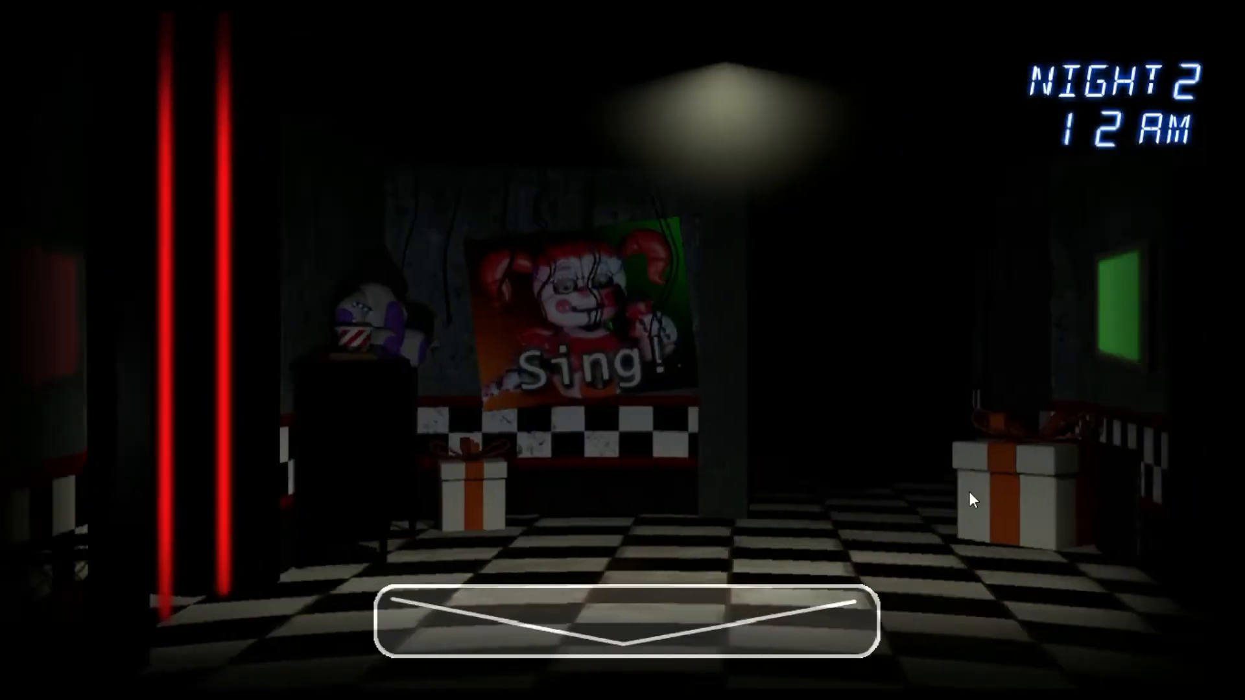
# Raise the camera monitor, check the fox animatronic's room, and switch to the Reboot AI camera
pyautogui.click(601, 627)
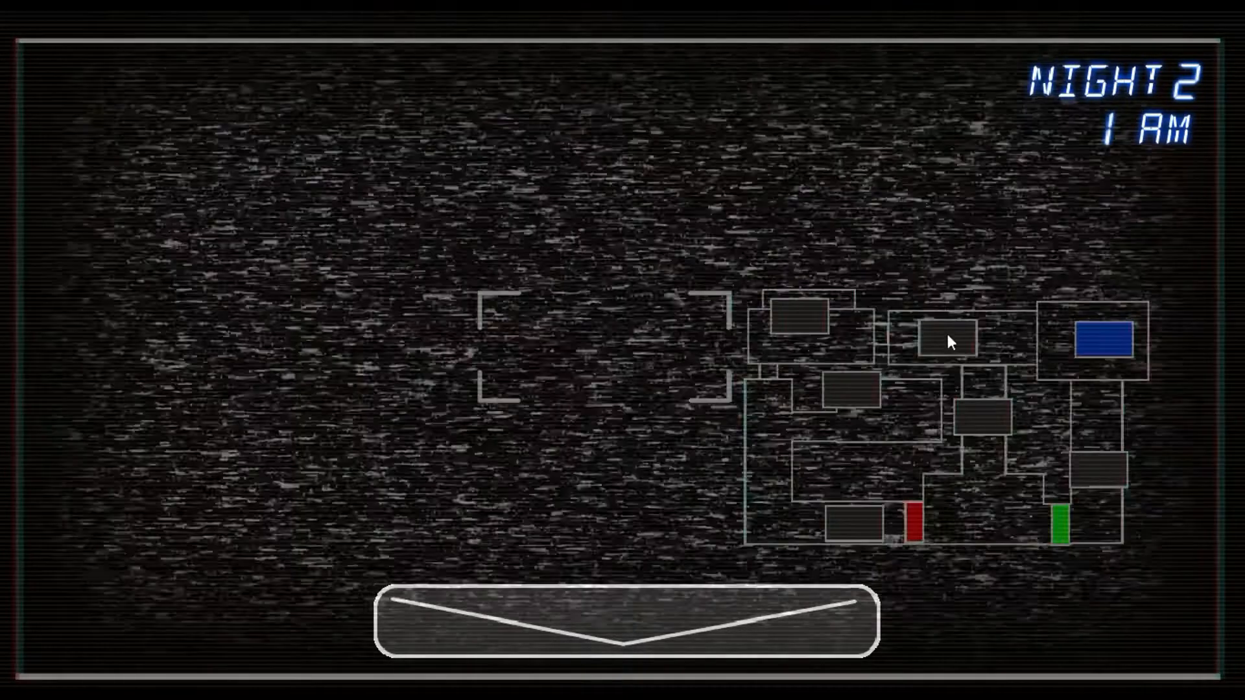
pyautogui.click(944, 336)
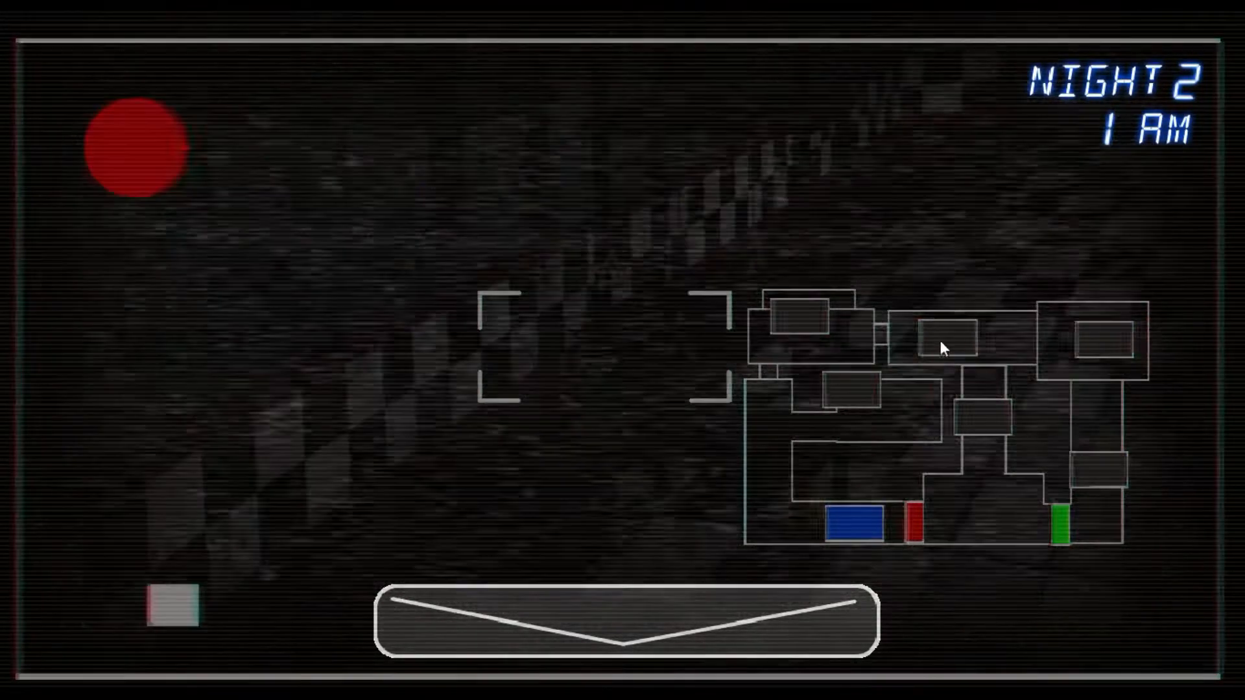
pyautogui.click(947, 337)
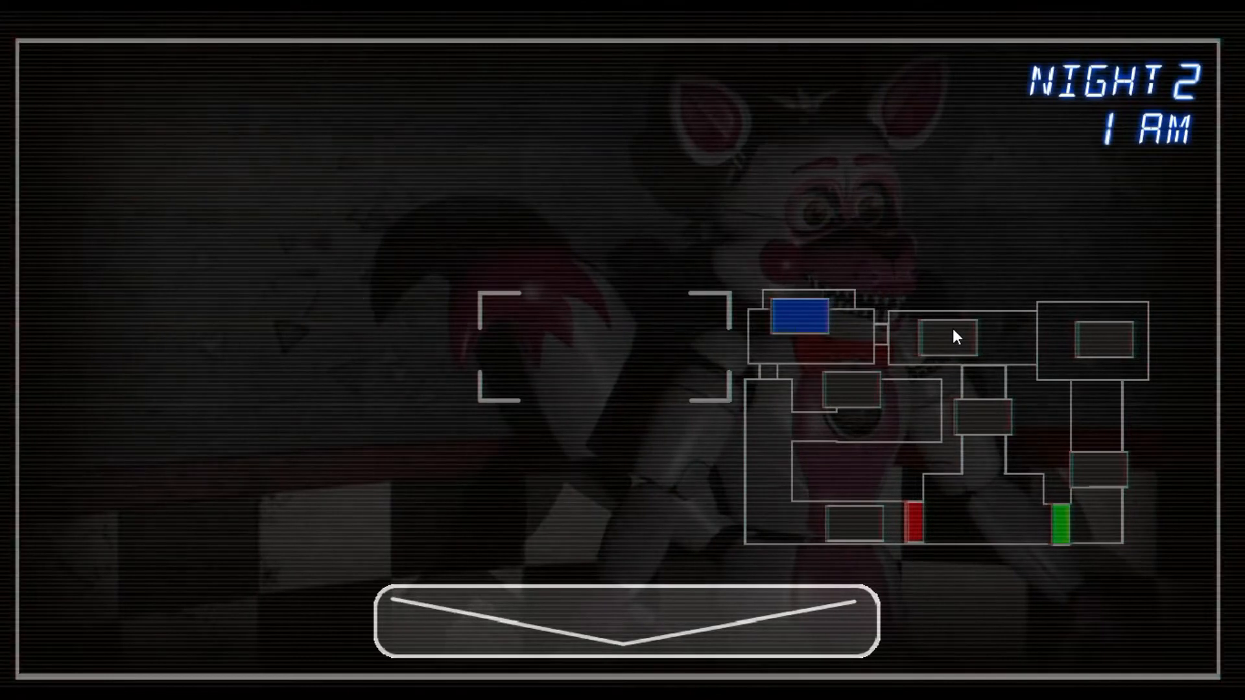
pyautogui.click(945, 335)
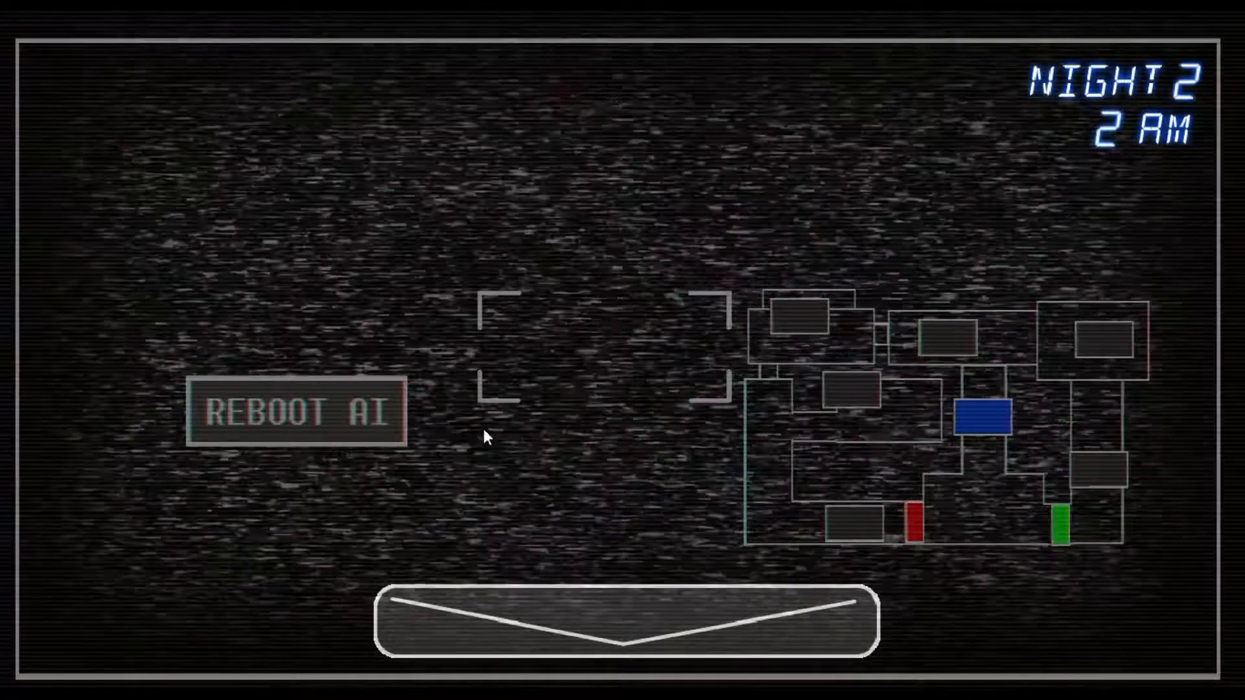
# Recheck the fox's room, reboot the AI, view the checkered-trim and ballerina rooms, then lower the monitor
pyautogui.click(298, 411)
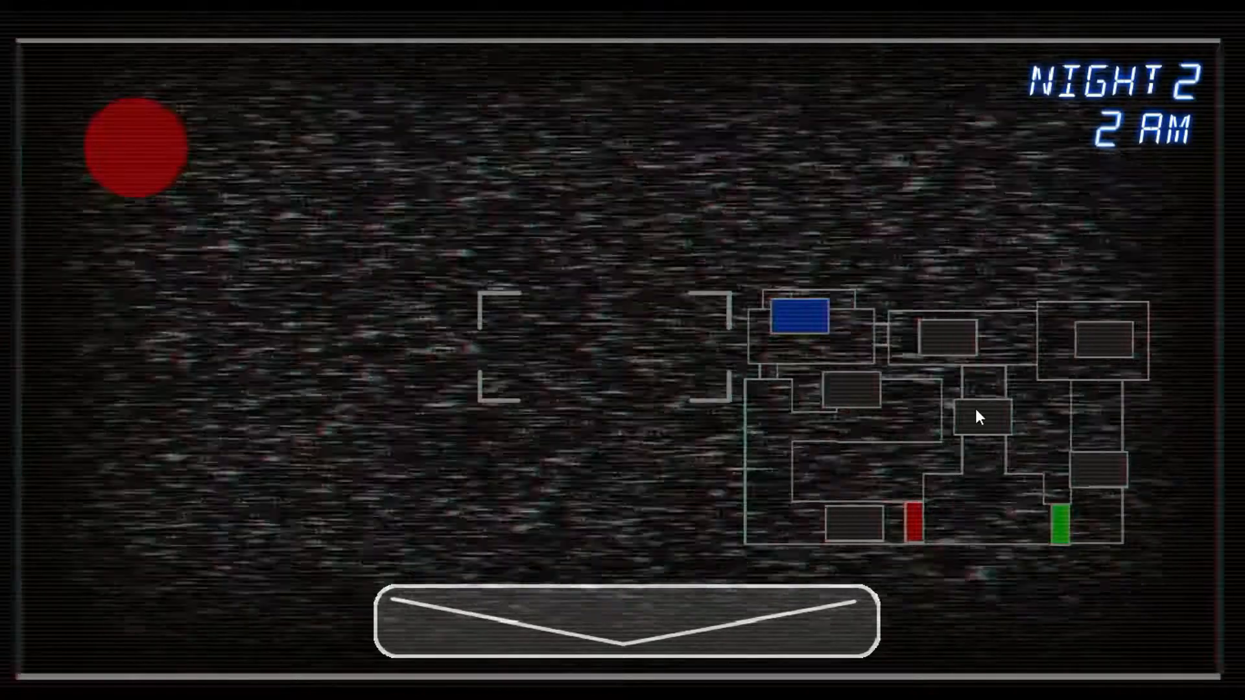
pyautogui.click(1104, 340)
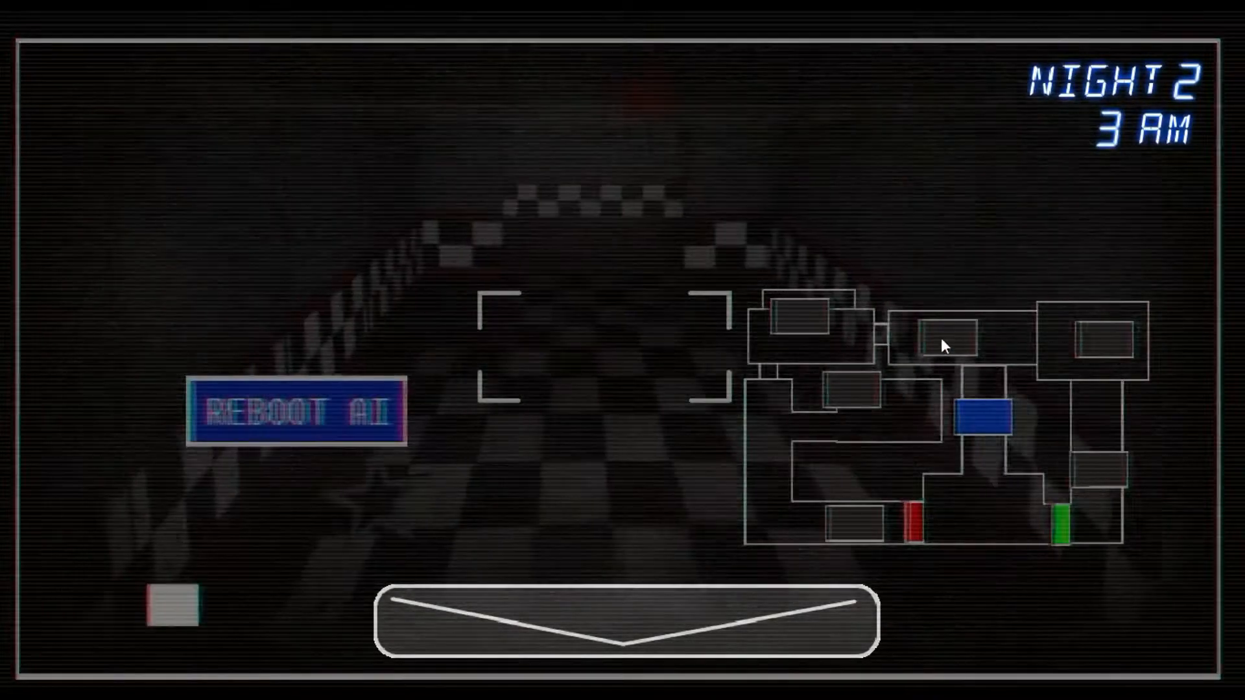
pyautogui.click(295, 411)
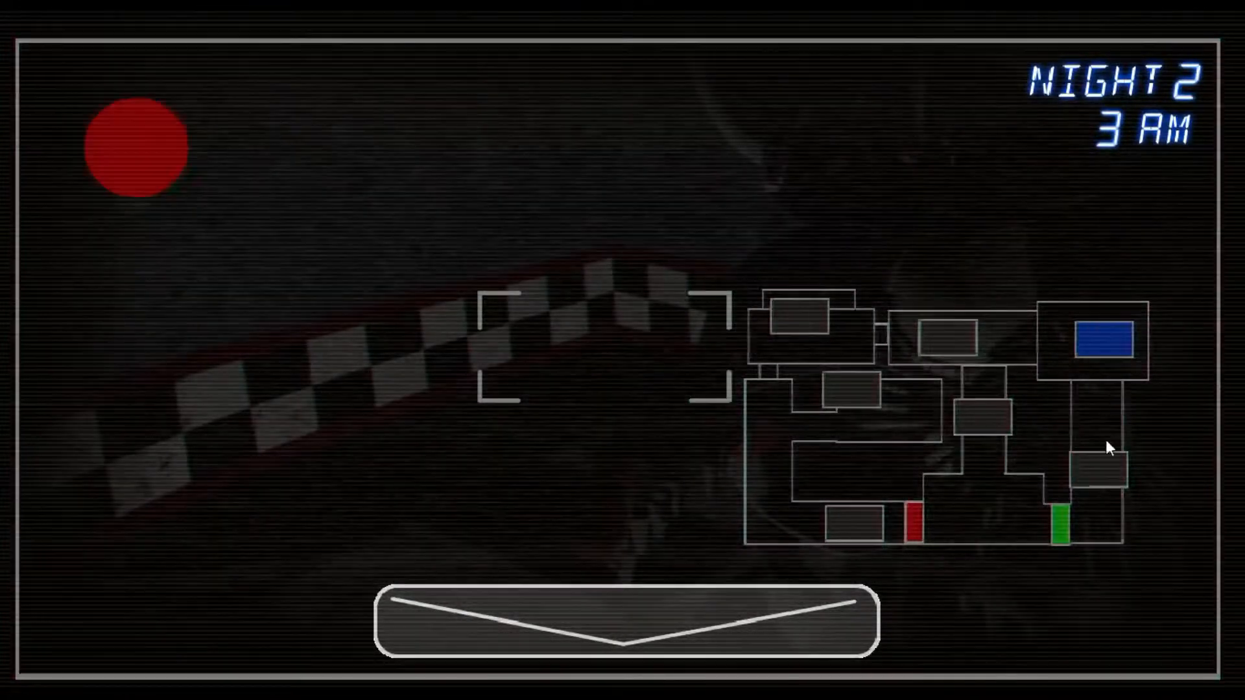
pyautogui.click(798, 321)
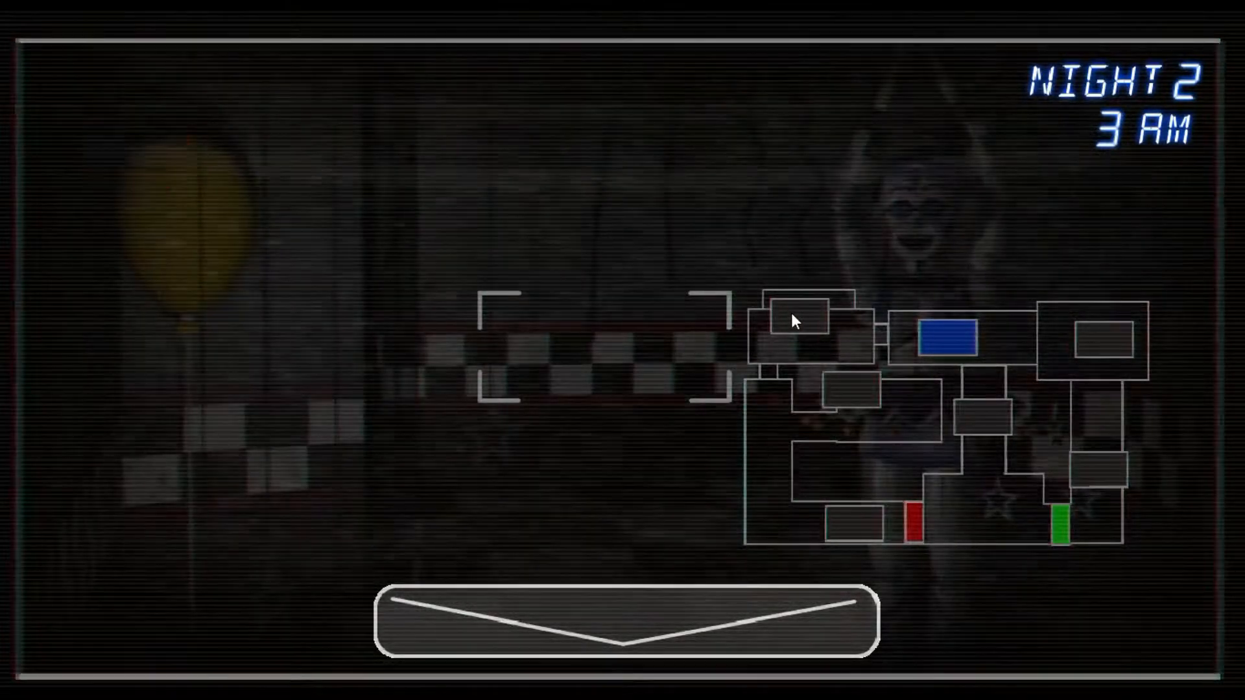
pyautogui.click(948, 337)
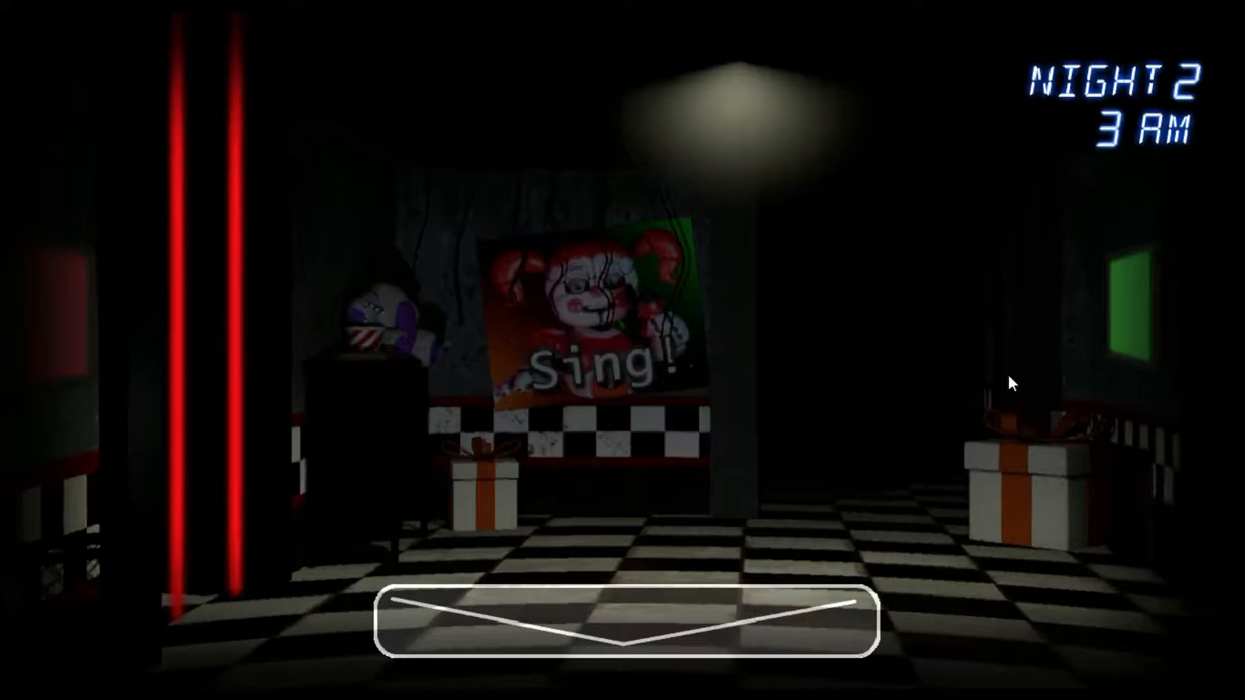
# Reopen the camera monitor on the ballerina animatronic's room as 4 AM arrives
pyautogui.click(590, 621)
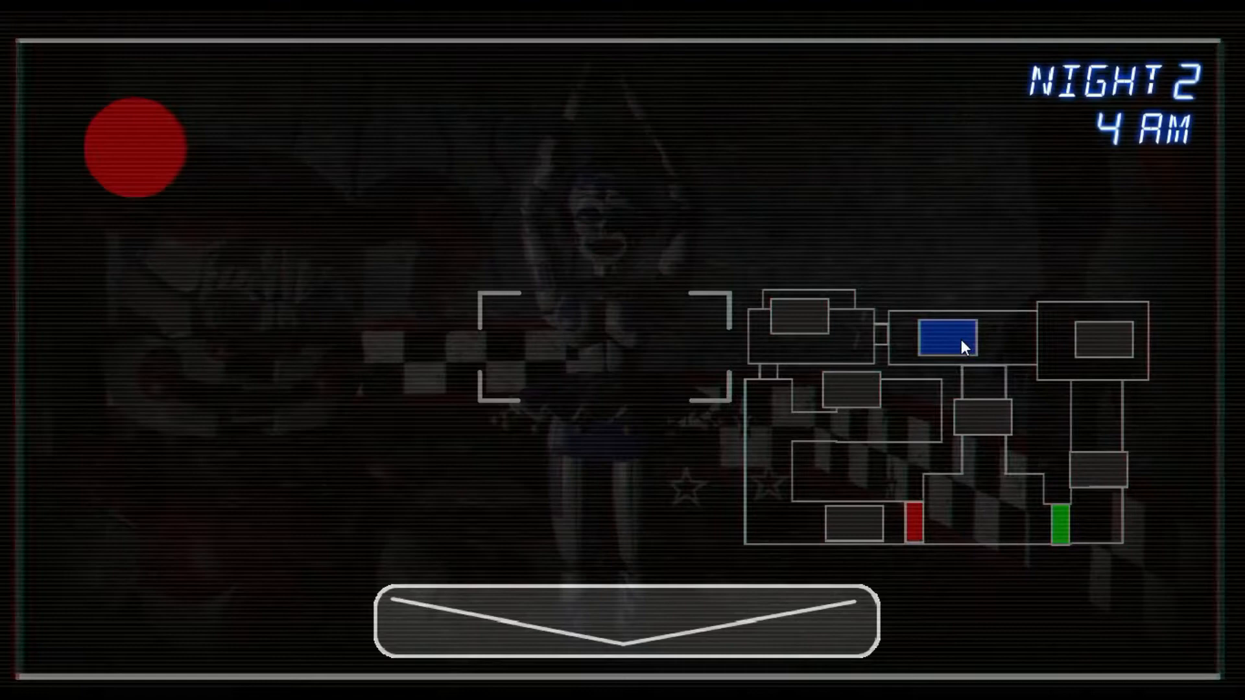
# Alternate between the fox's room and the checkered hallway, then find the ballerina in the checkered-trim room
pyautogui.click(800, 316)
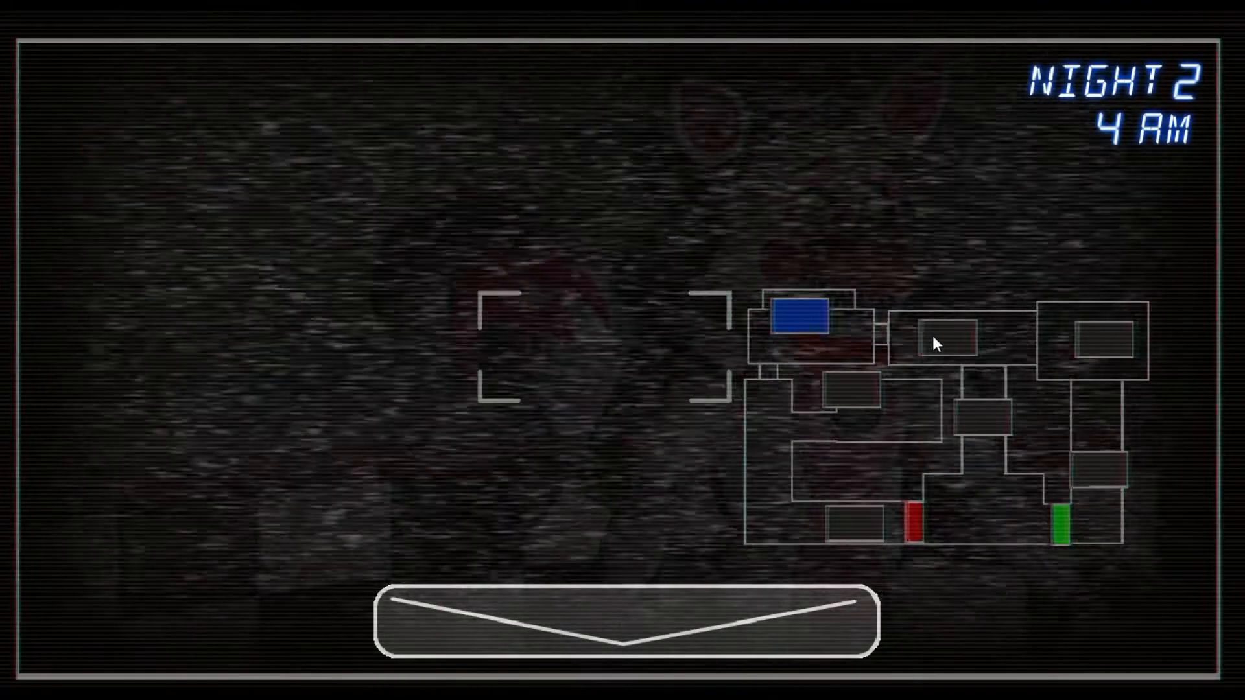
pyautogui.click(944, 339)
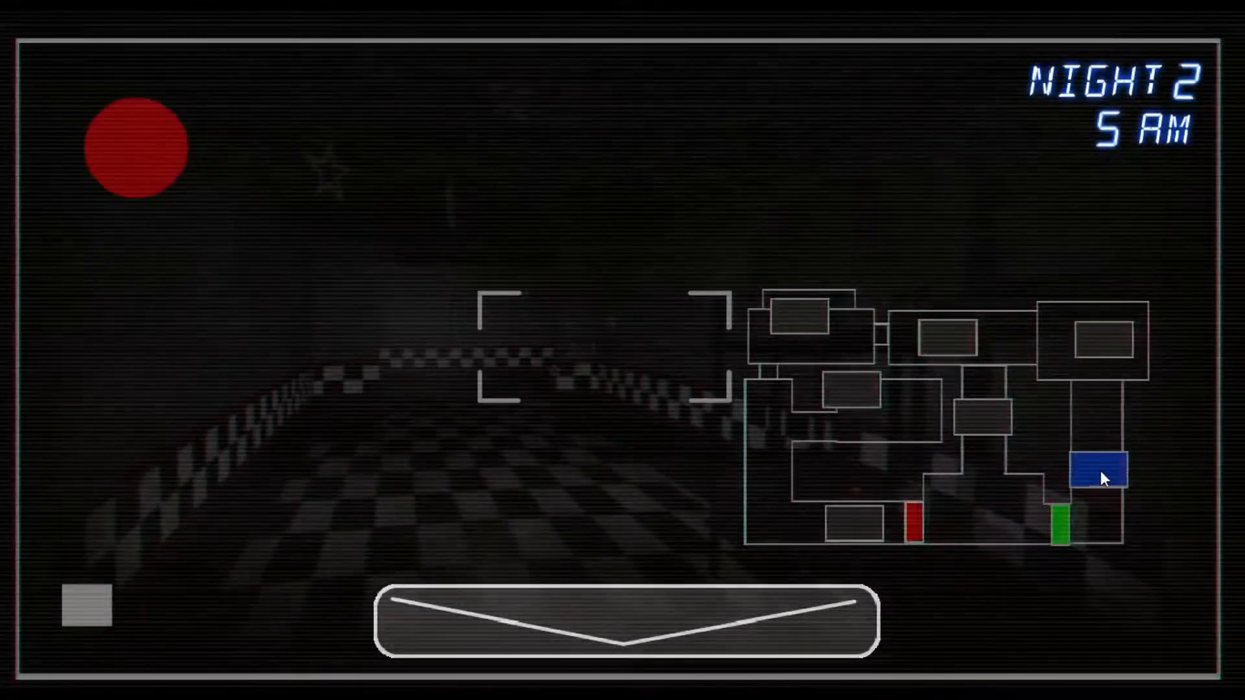
pyautogui.click(798, 318)
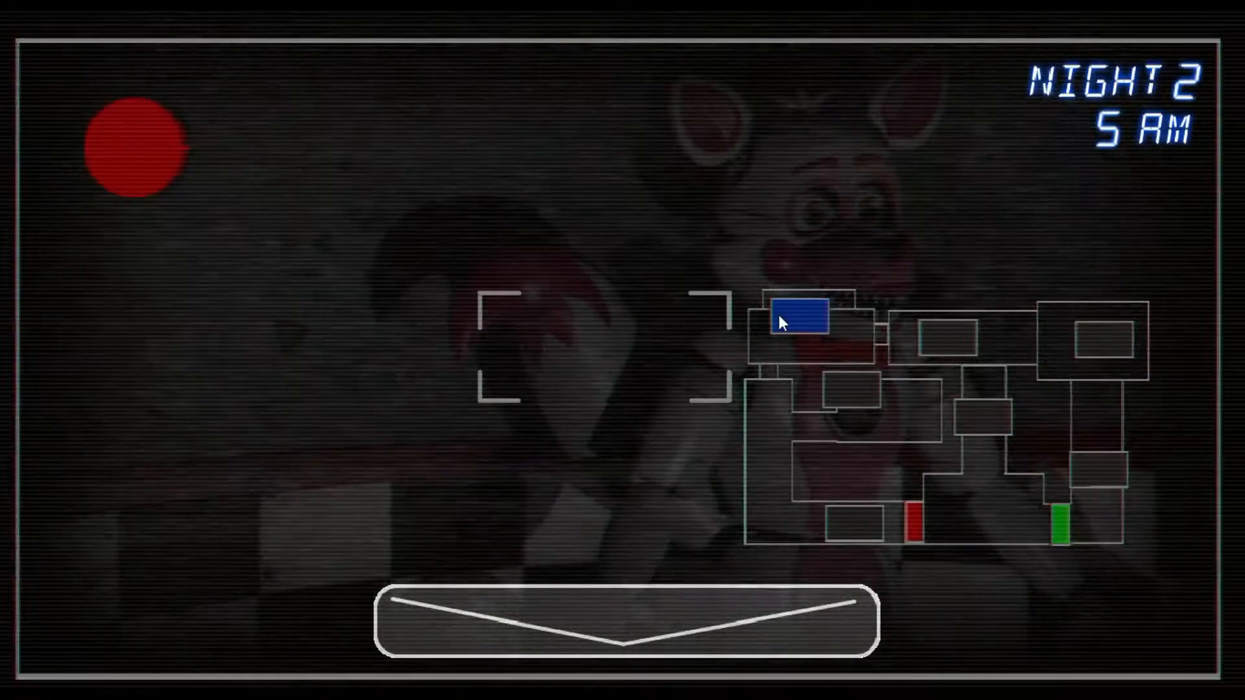
pyautogui.click(1103, 342)
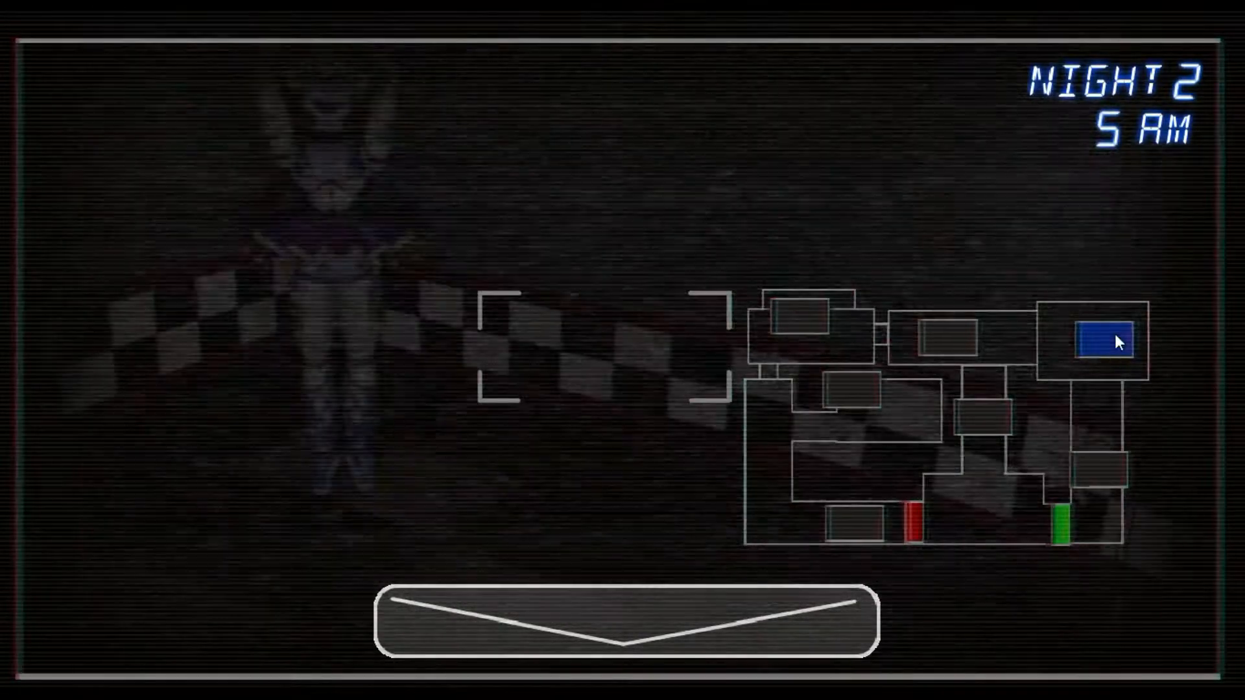